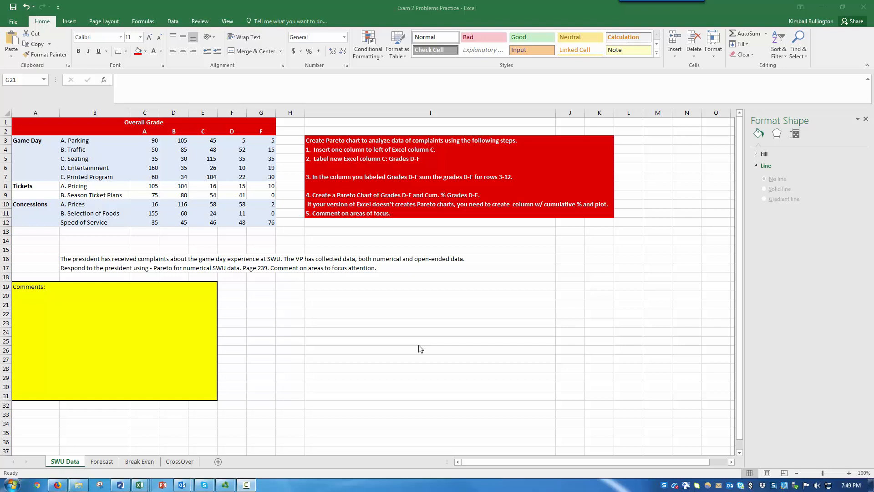
mouse_move(232, 363)
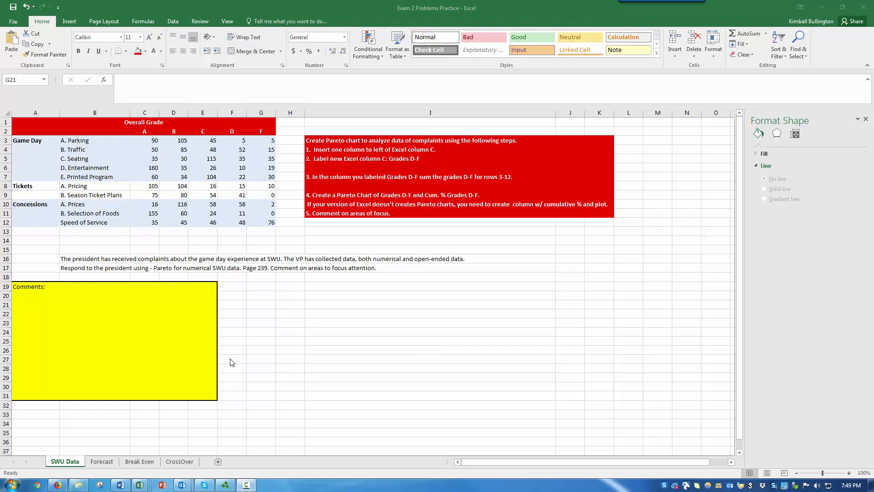
mouse_move(93, 298)
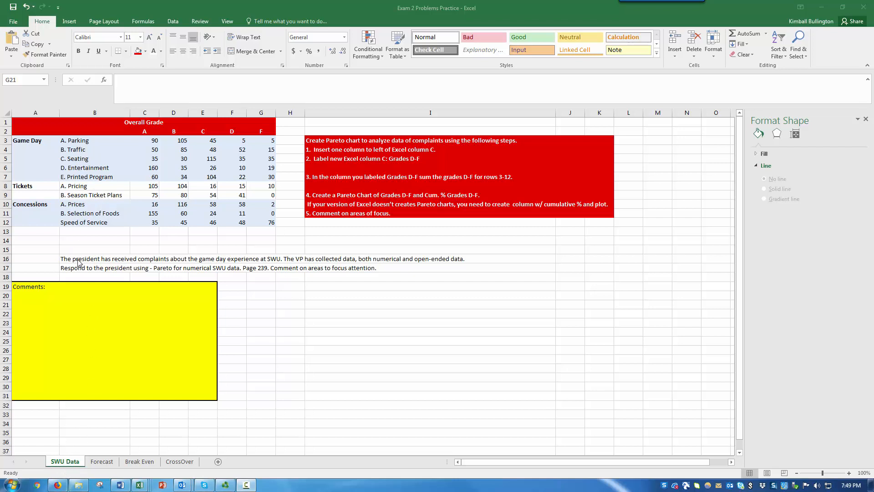
mouse_move(74, 266)
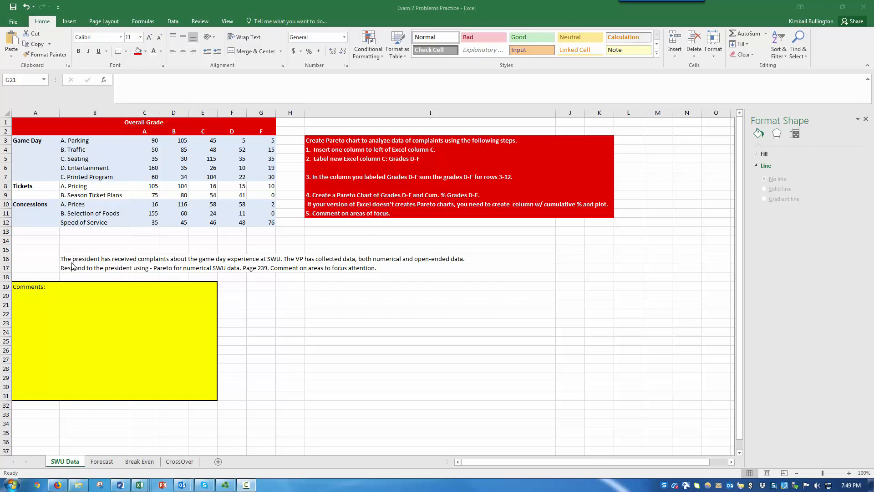
mouse_move(152, 271)
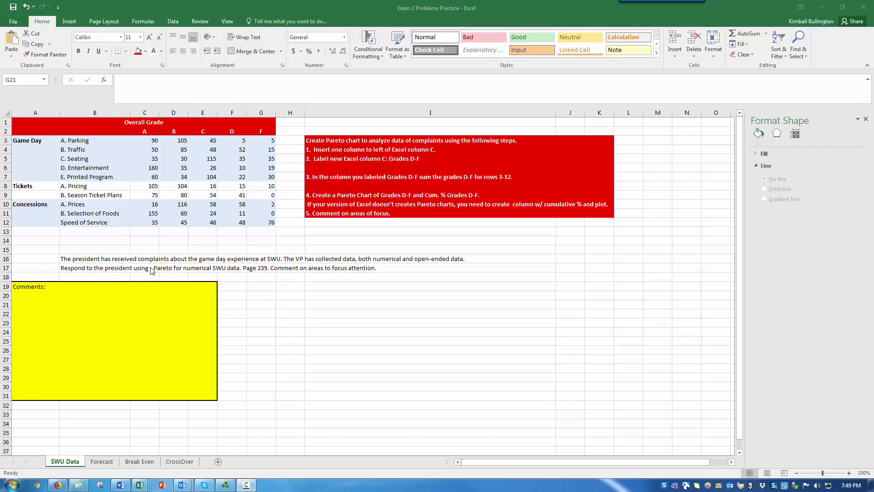
mouse_move(155, 270)
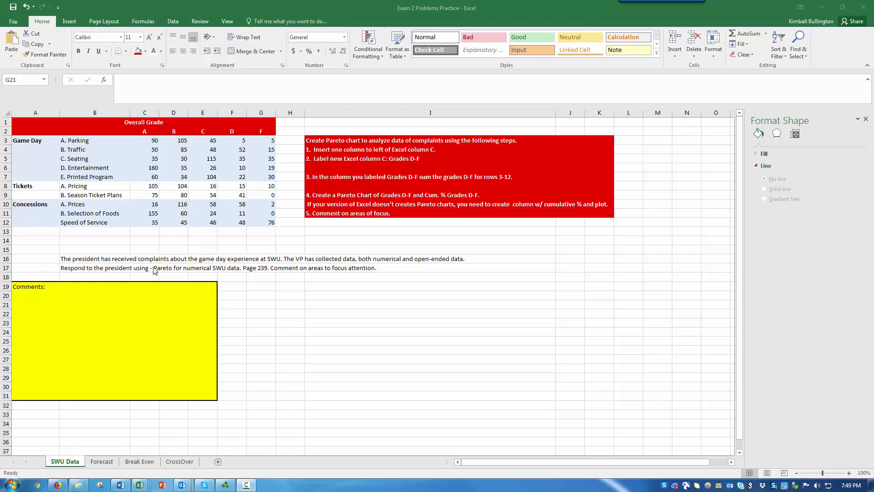
mouse_move(254, 272)
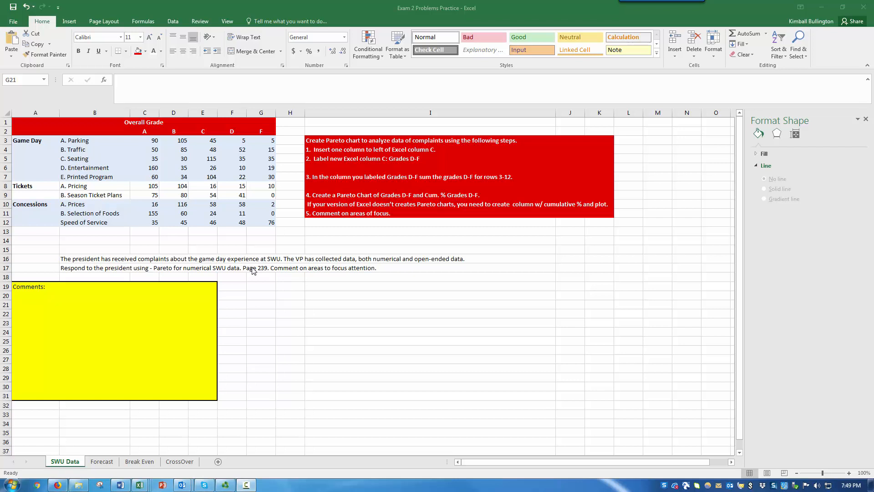
mouse_move(251, 266)
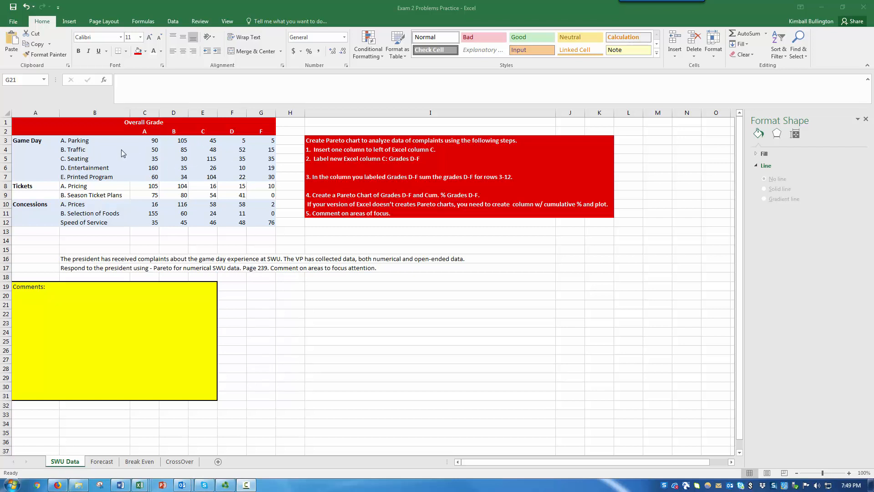
mouse_move(153, 194)
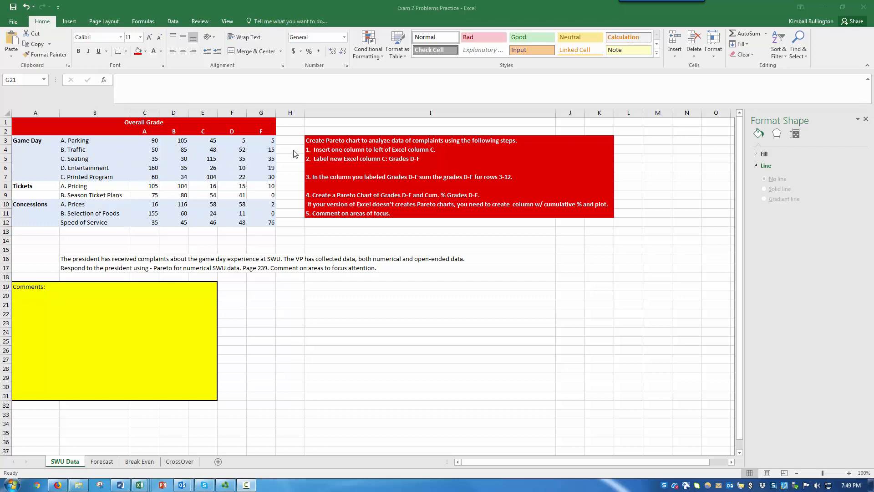
mouse_move(324, 142)
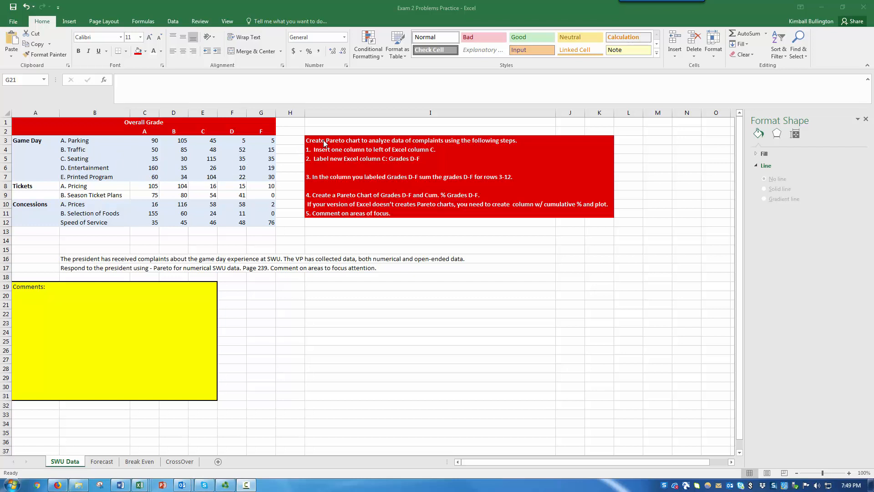
mouse_move(394, 145)
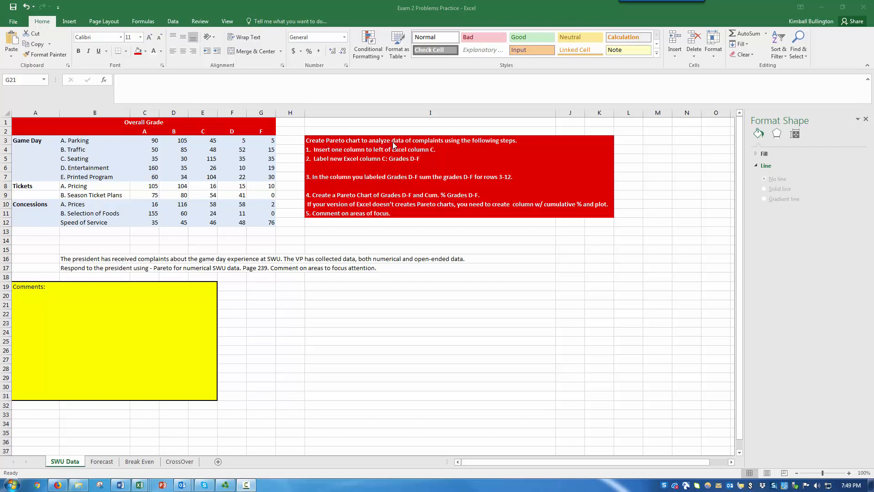
mouse_move(440, 154)
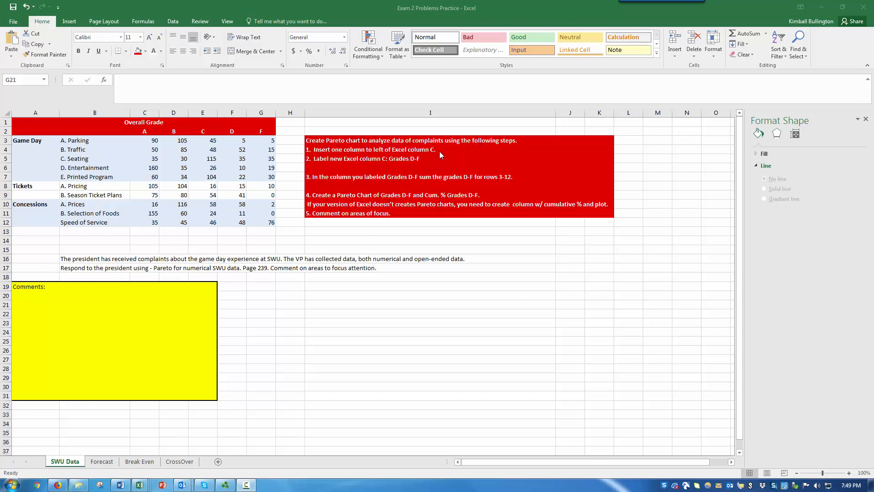
mouse_move(351, 157)
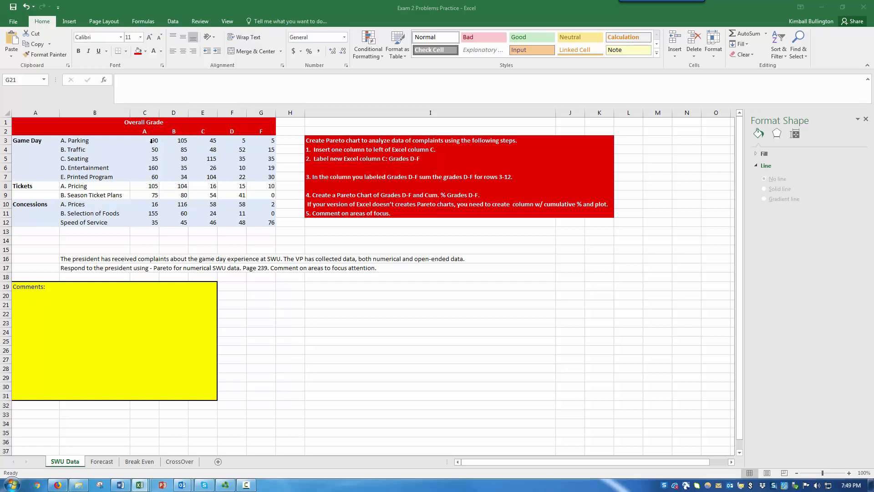
- Insert an entire blank column at C3, shifting the grade columns right
left_click(144, 140)
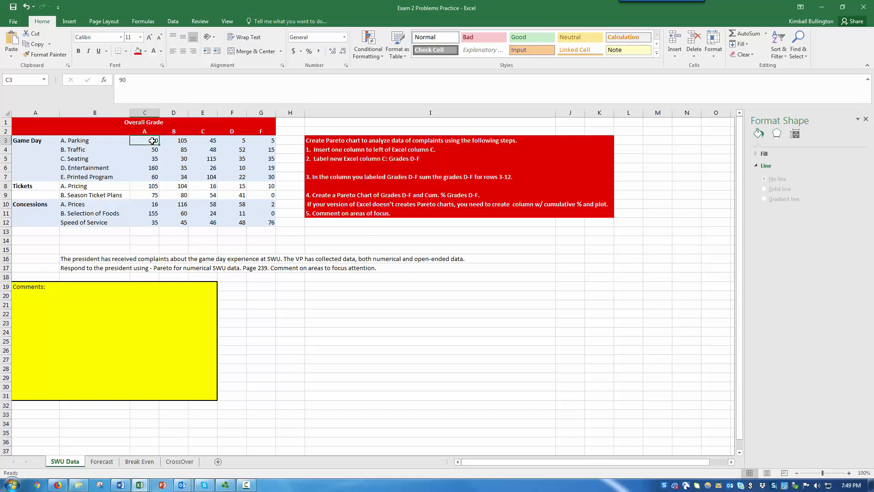
right_click(144, 141)
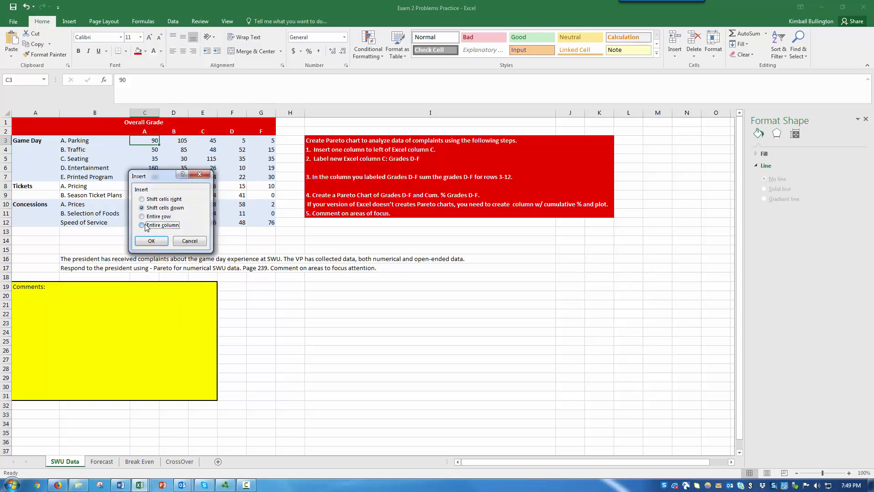
left_click(151, 241)
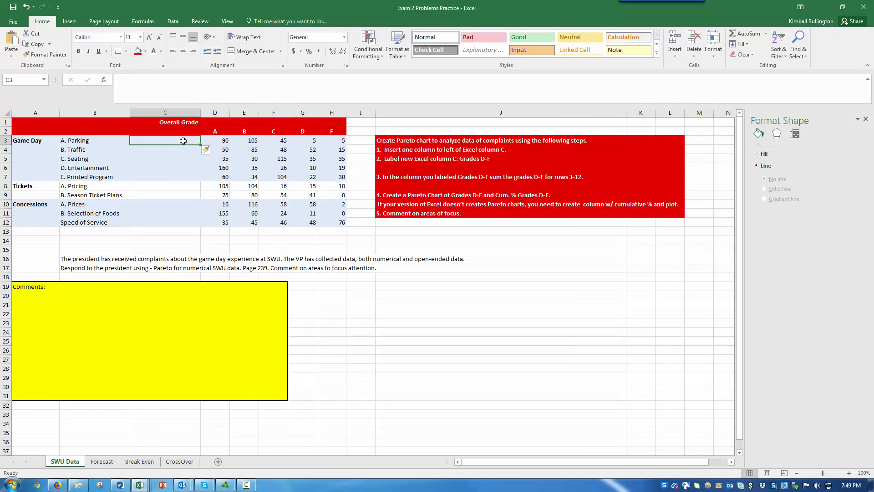
mouse_move(449, 158)
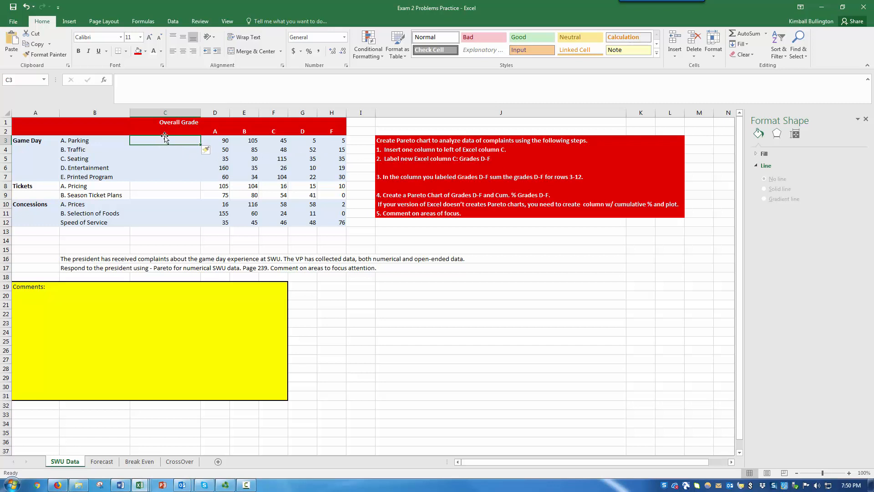
- Label header cell C2 'Grades: D-F'
left_click(165, 131)
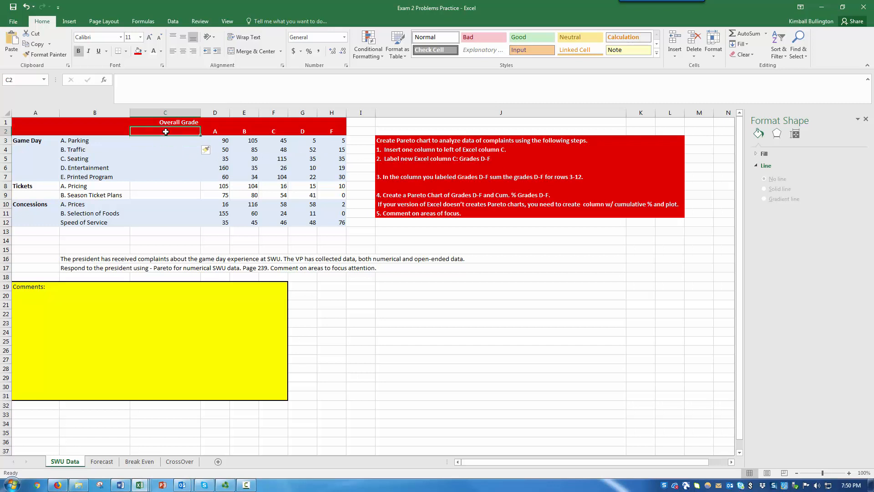
type("Grades: D-F")
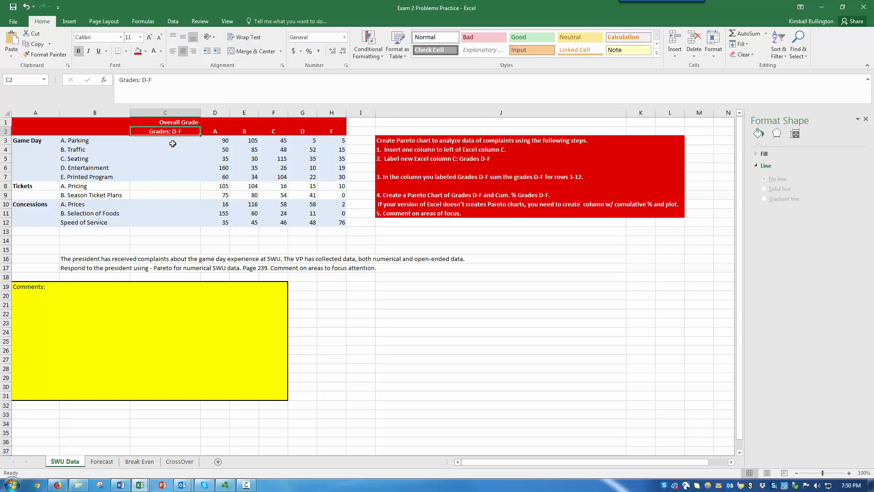
left_click(165, 140)
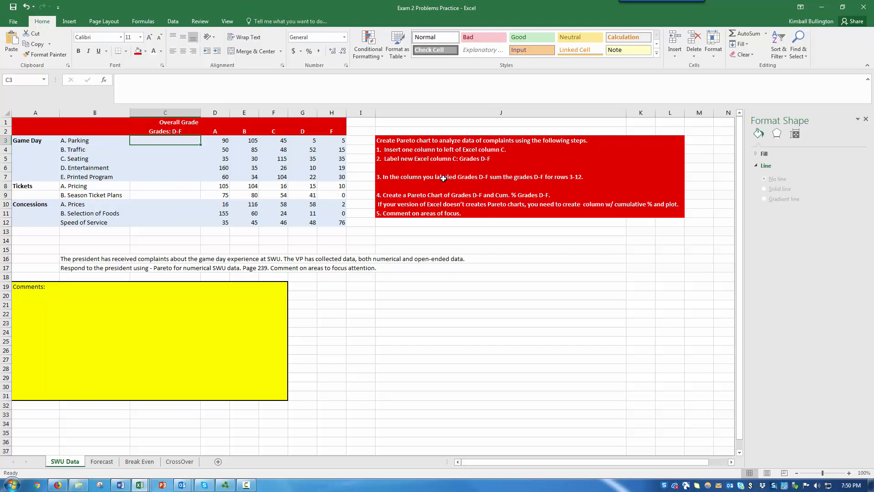
mouse_move(157, 137)
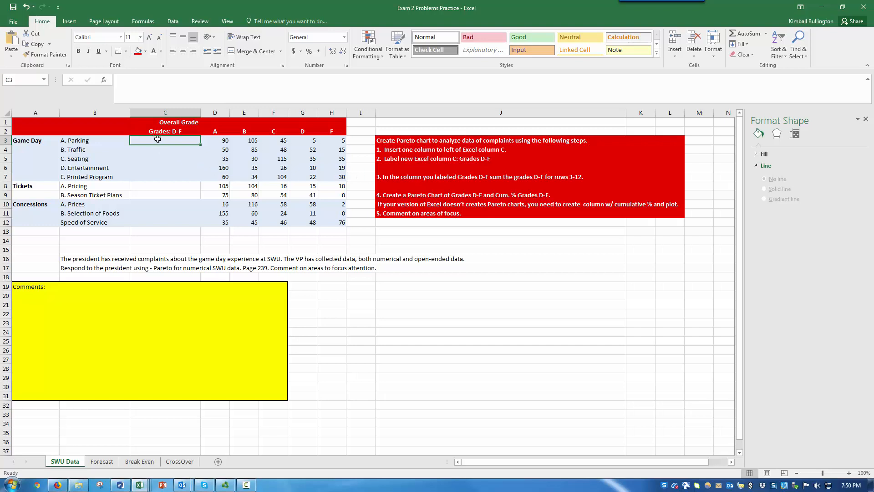
- Enter =SUM(G3:H3) in C3 so Parking's D-F total shows 10, then verify the formula
type("=")
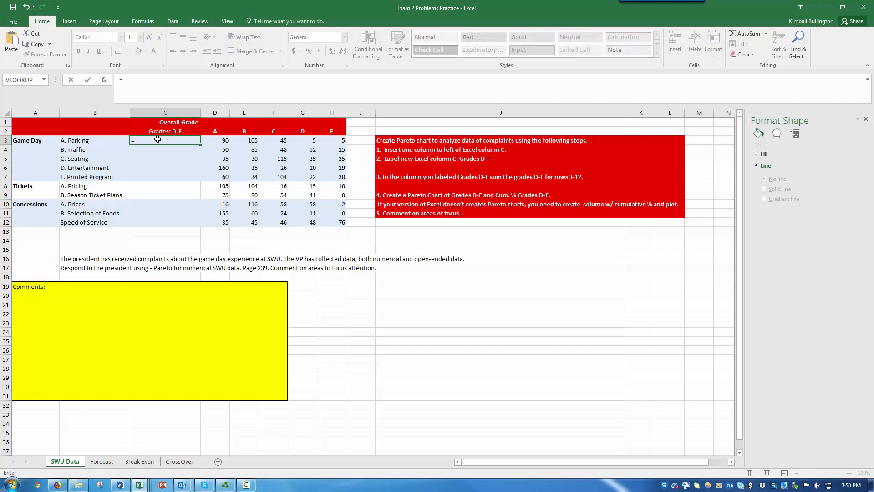
type("sum(")
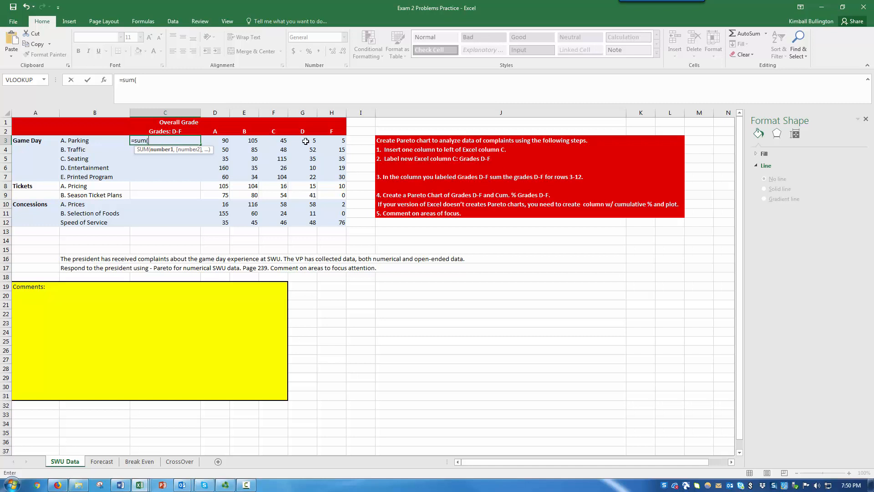
left_click_drag(303, 140, 346, 140)
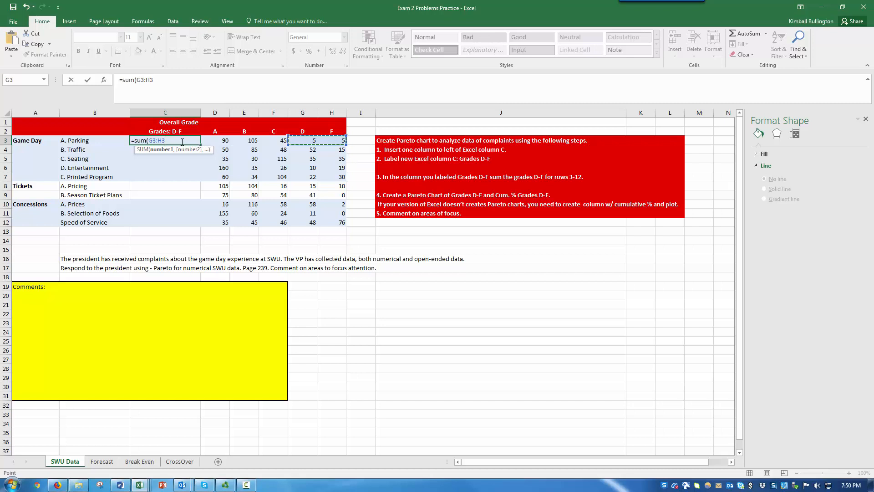
key("Enter")
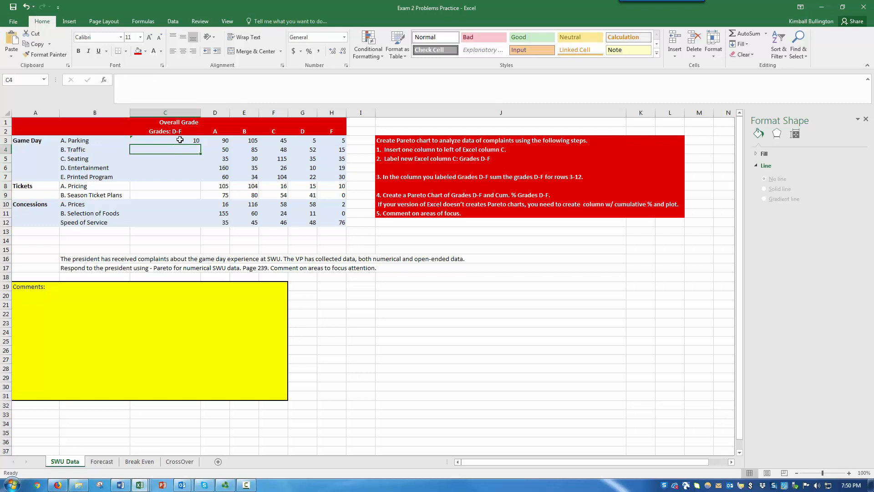
left_click(174, 140)
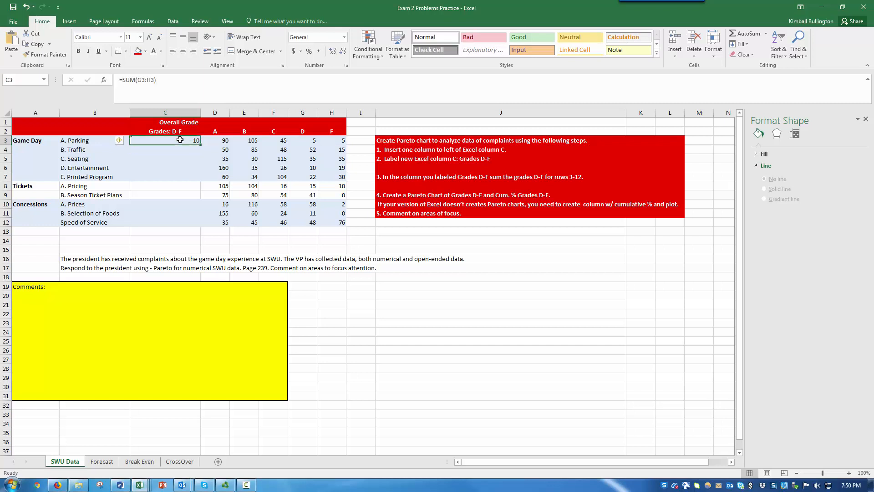
mouse_move(228, 147)
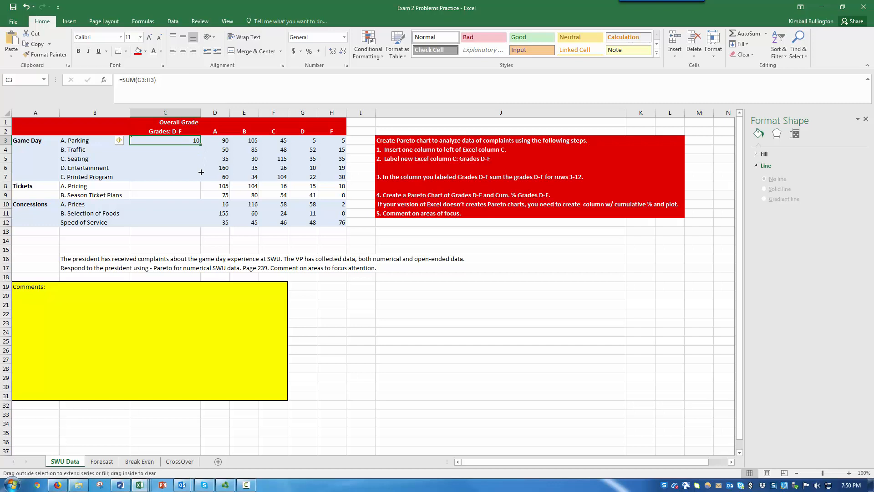
- Fill the SUM formula from C3 down through C12 for every complaint row
left_click_drag(201, 144, 200, 229)
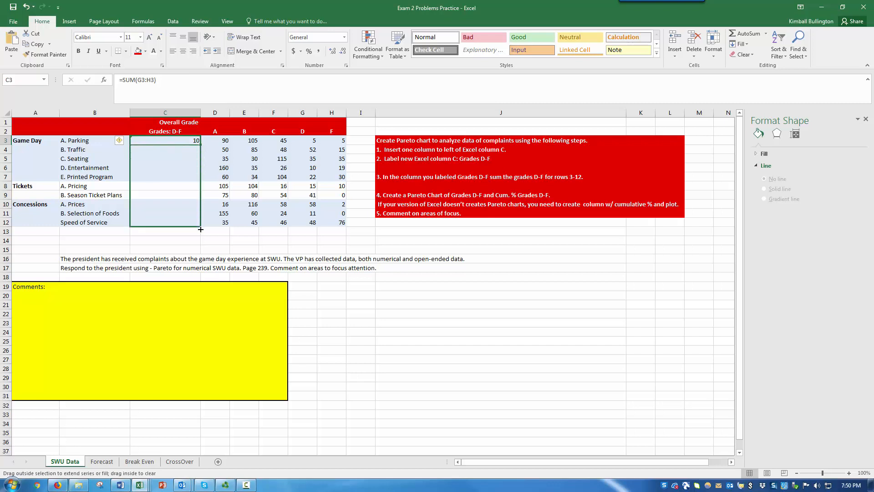
left_click_drag(200, 141, 201, 228)
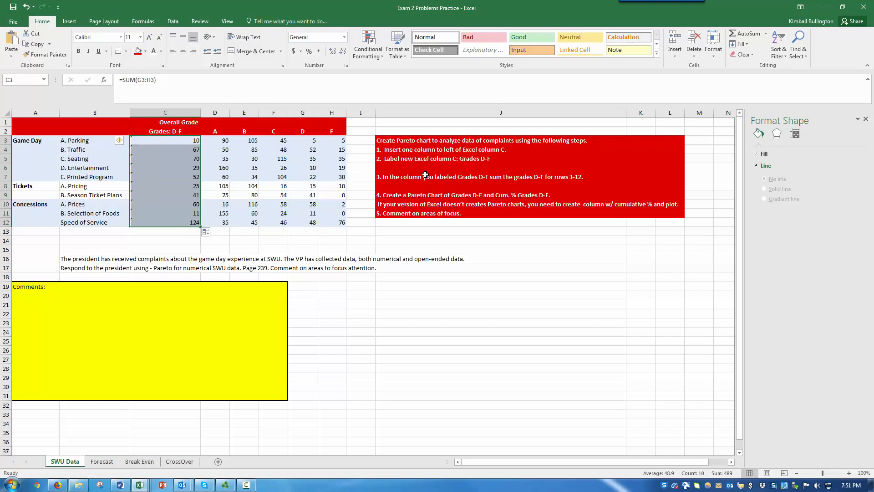
mouse_move(448, 183)
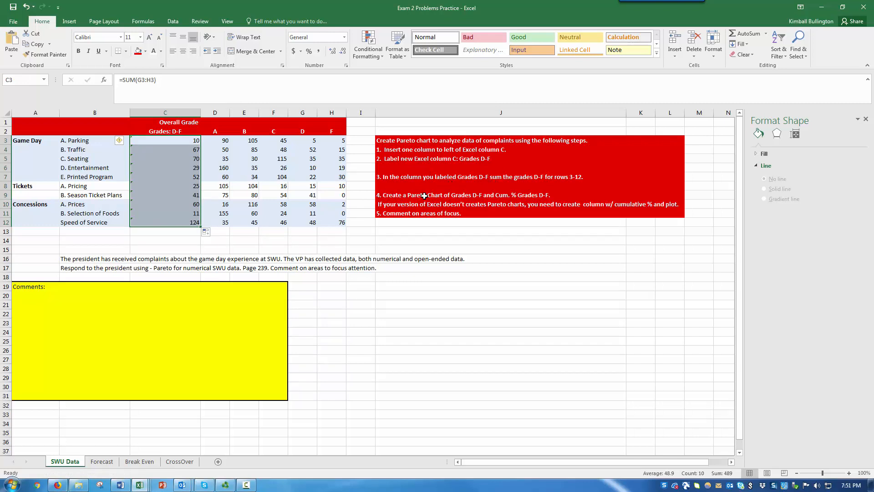
mouse_move(339, 190)
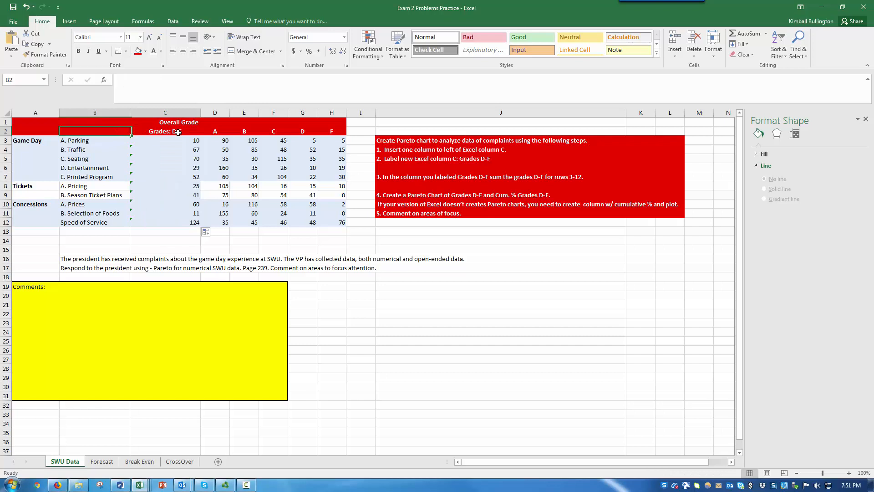
- Chart B2:C12 as a Pareto chart from Recommended Charts
left_click_drag(94, 130, 165, 222)
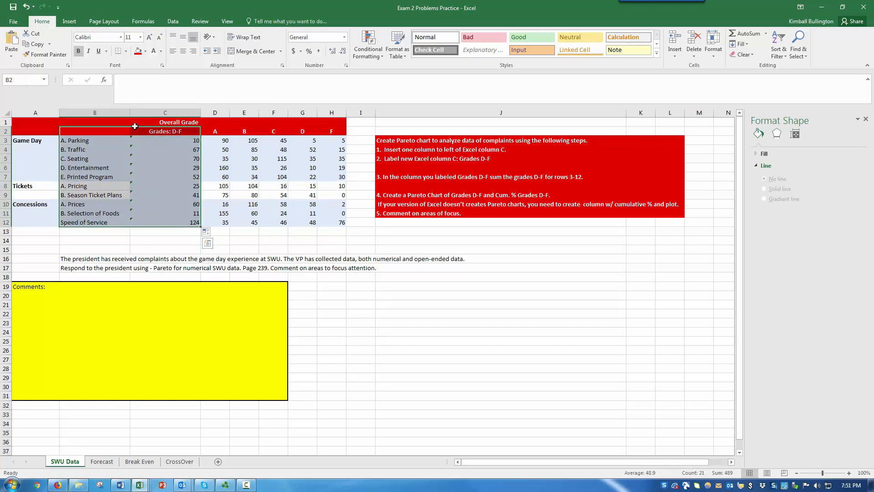
left_click(69, 21)
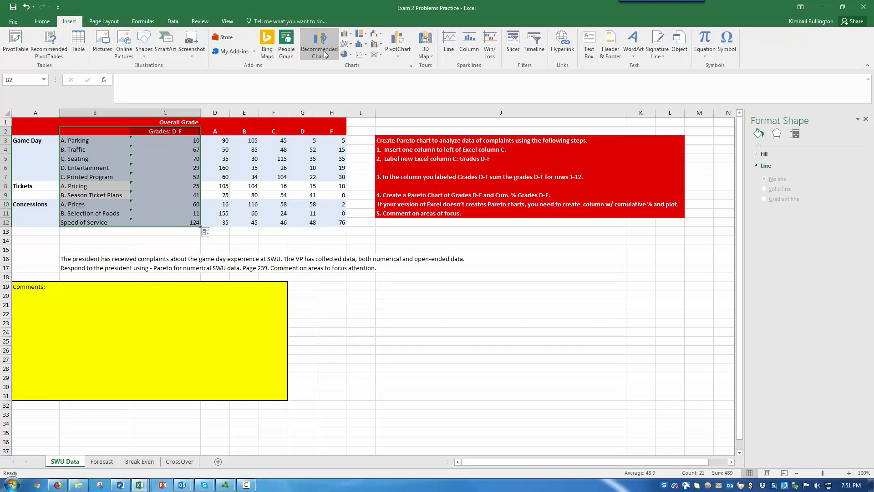
left_click(318, 44)
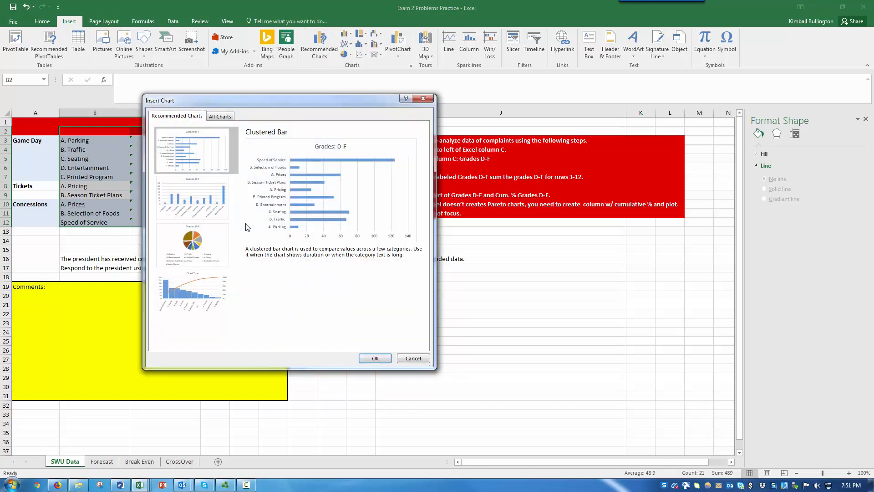
left_click(192, 290)
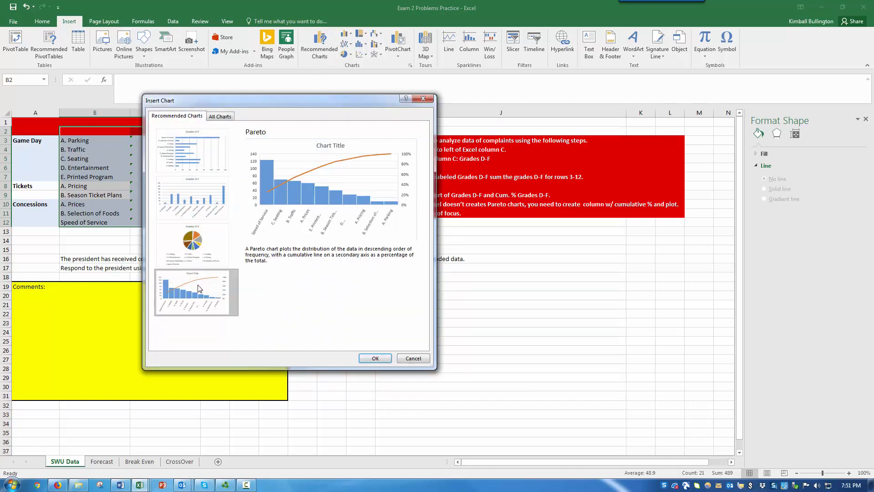
mouse_move(380, 363)
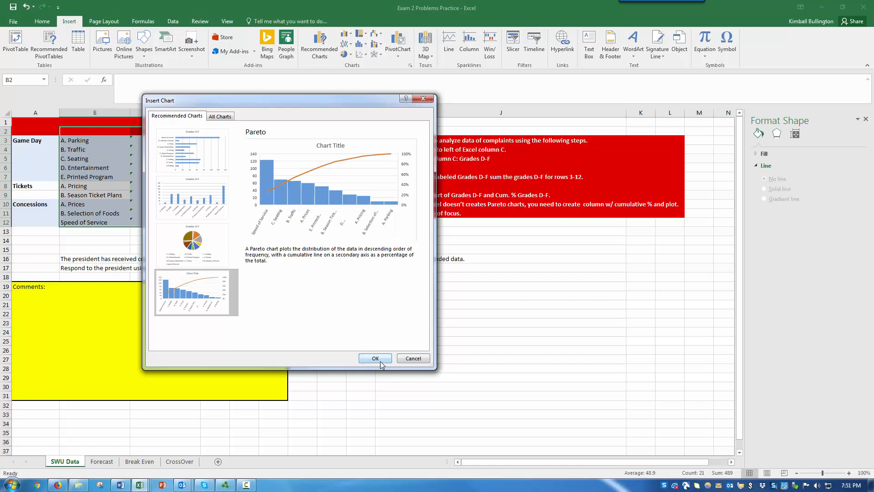
left_click(375, 358)
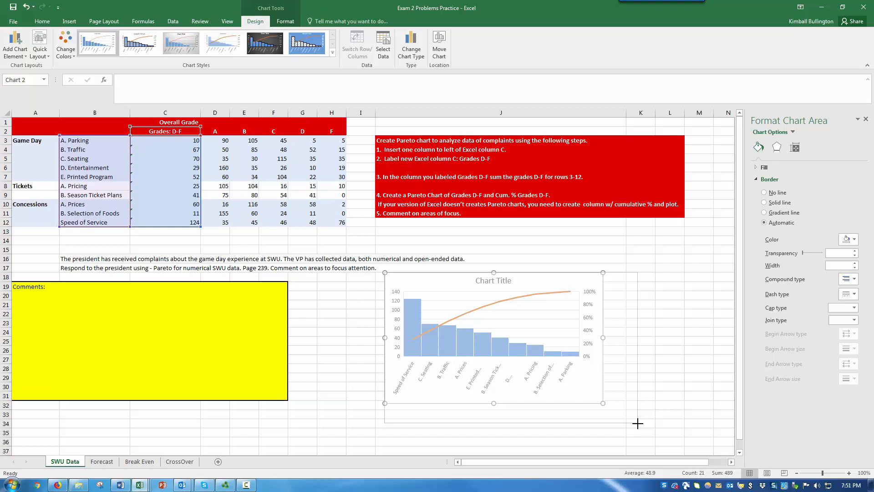
mouse_move(654, 428)
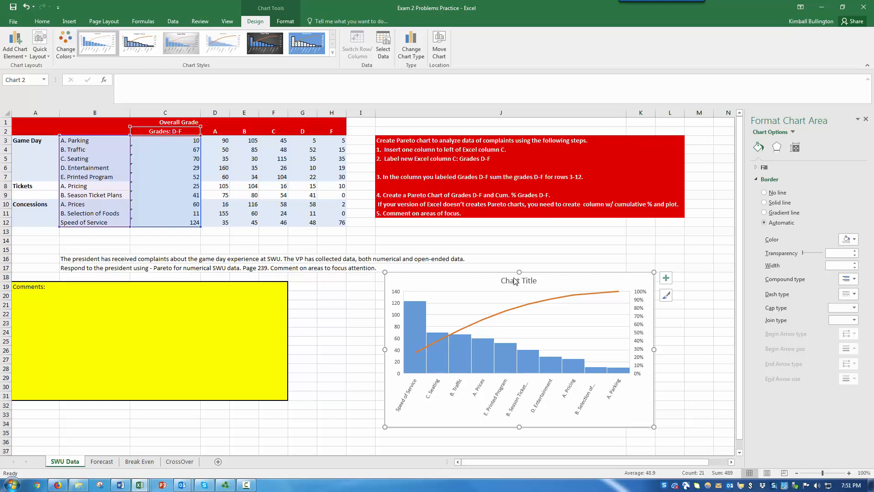
- Select the default chart title on the repositioned, enlarged Pareto chart
left_click(519, 281)
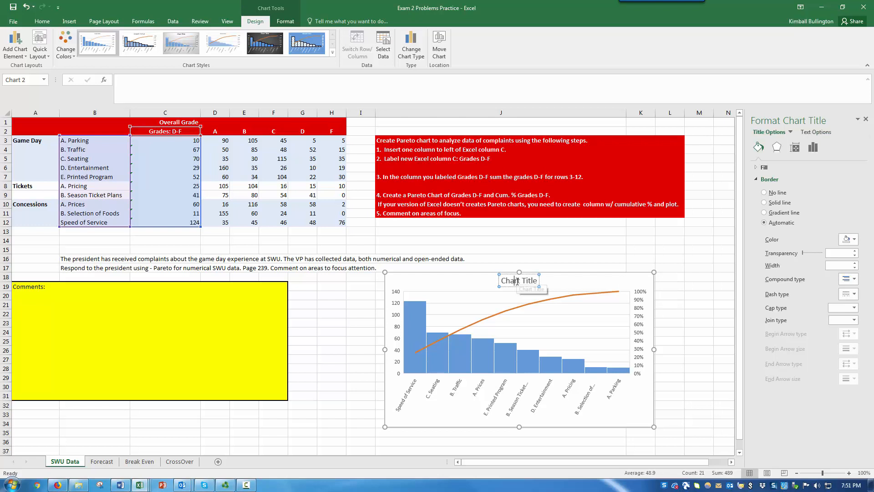
mouse_move(518, 281)
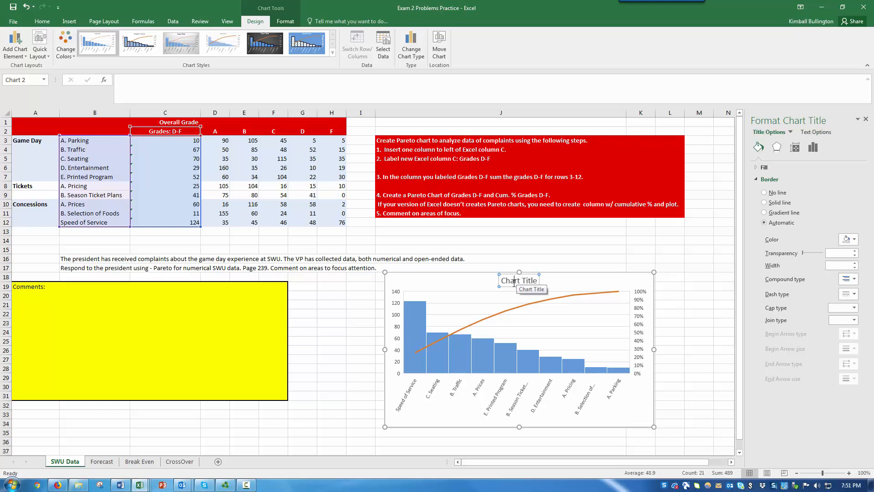
- Replace the chart title text with 'Game Day Complaints: Grades D-F'
left_click(518, 281)
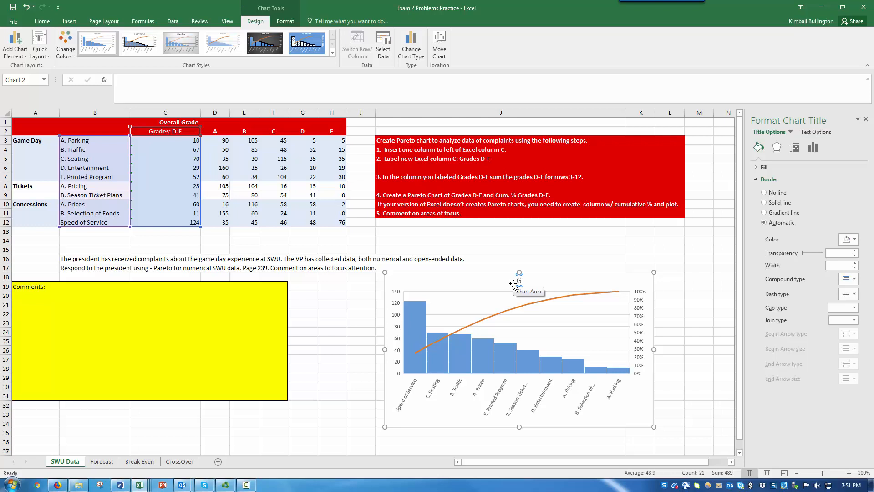
type("Game Day D")
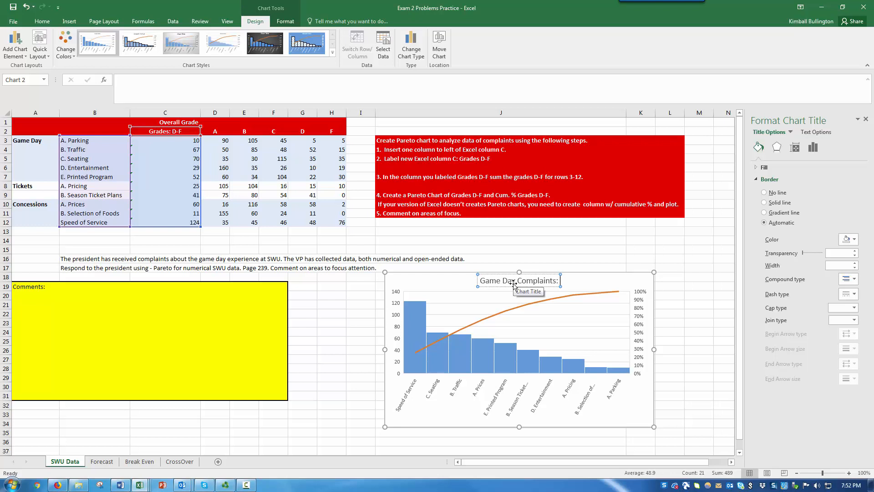
type("Grades D-F")
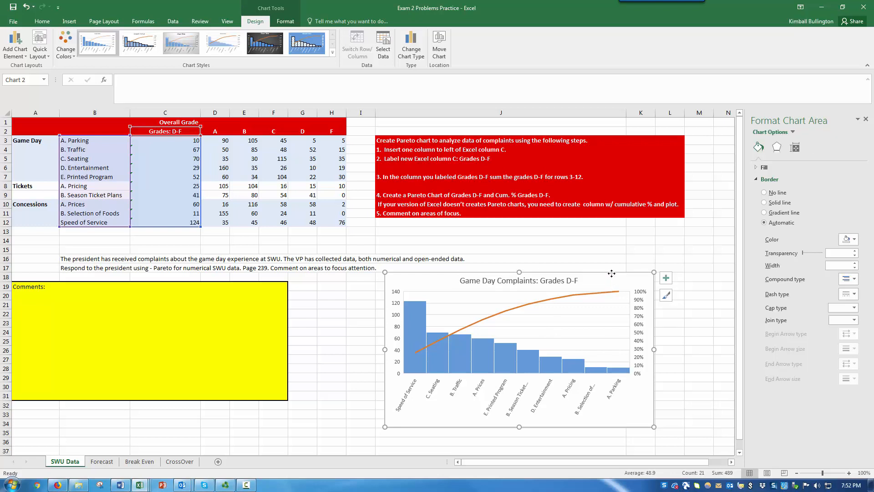
- Format the chart area with a solid black border 3.25 pt wide and deselect the chart
right_click(612, 284)
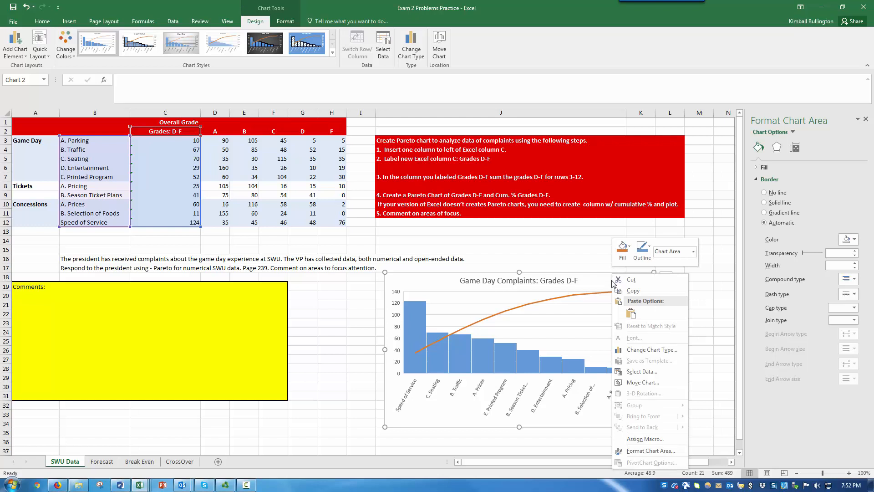
mouse_move(653, 382)
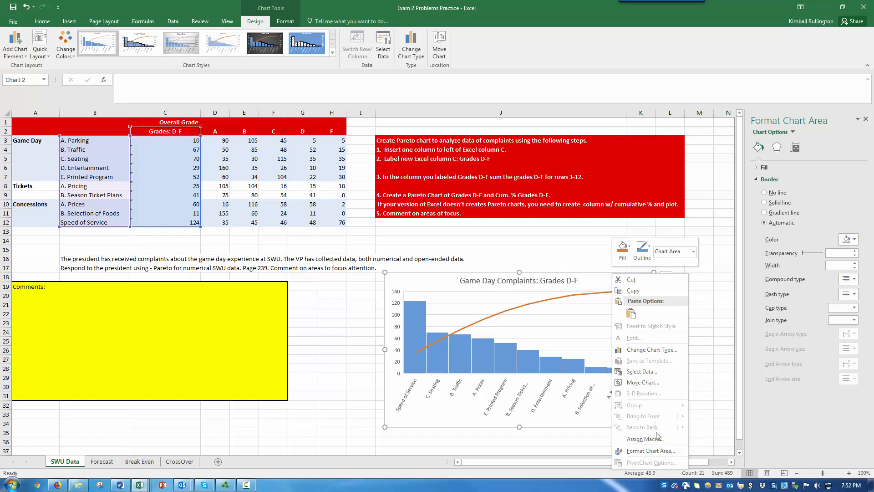
mouse_move(658, 451)
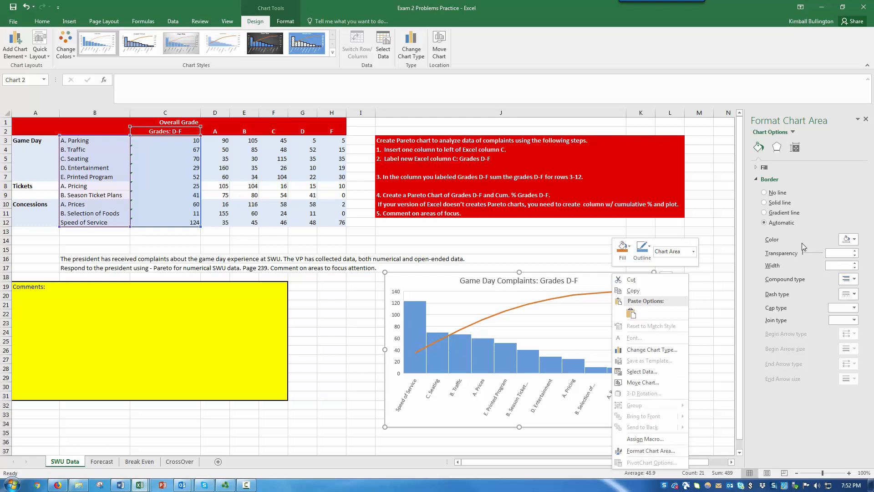
mouse_move(769, 201)
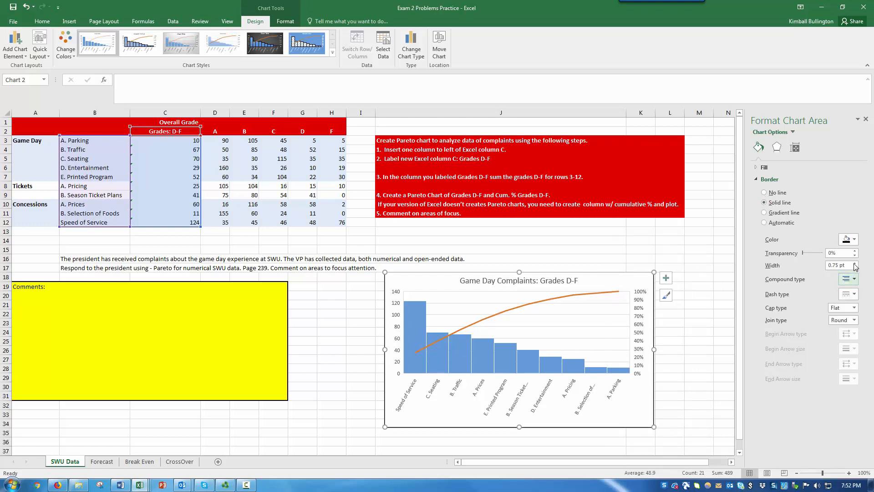
left_click(859, 263)
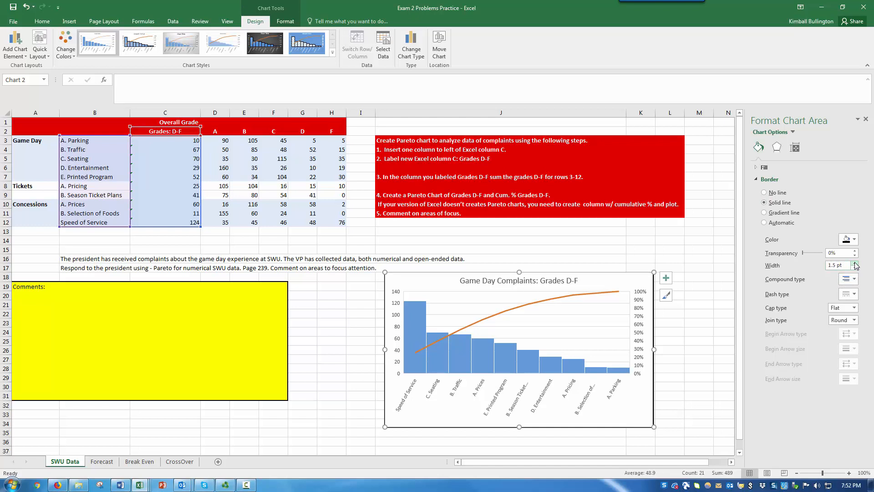
left_click(853, 264)
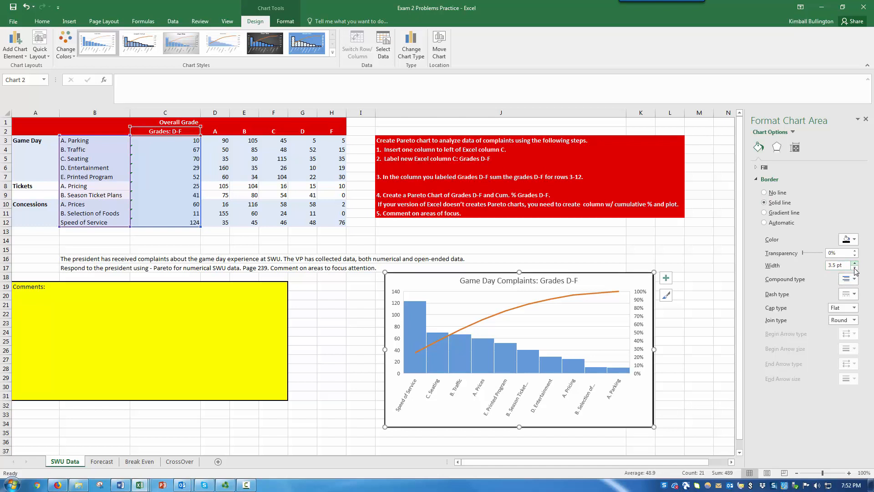
left_click(854, 268)
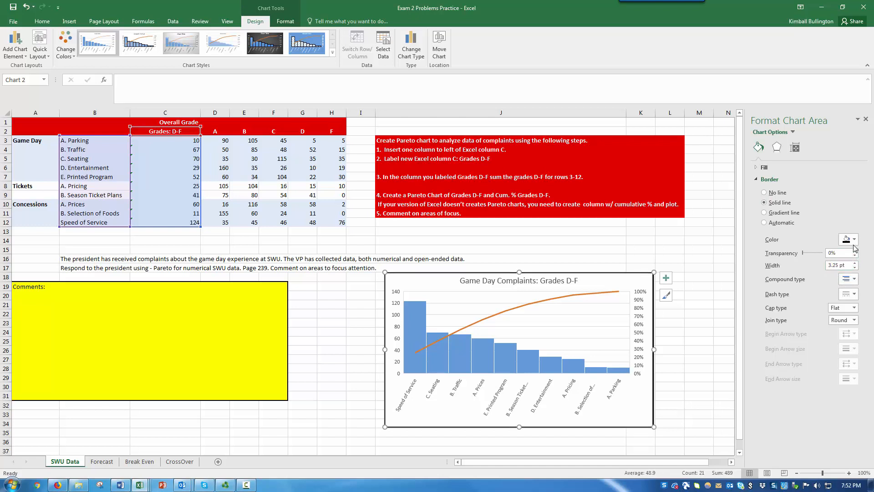
mouse_move(688, 340)
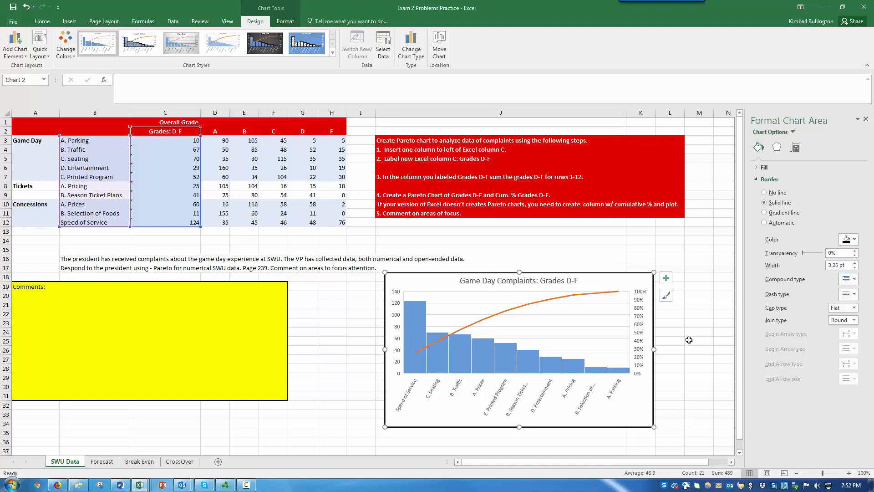
left_click(688, 341)
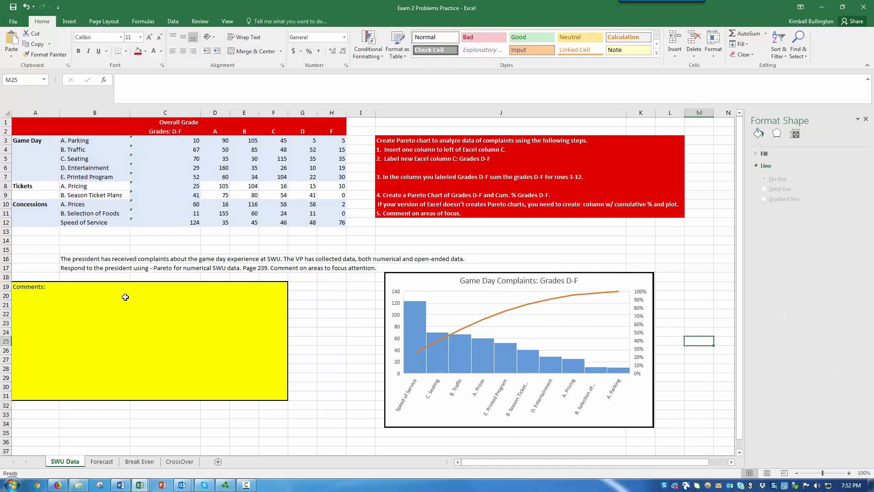
- Write the first comment line: focus on Speed of Service, Seating, Traffic and Prices
left_click(30, 295)
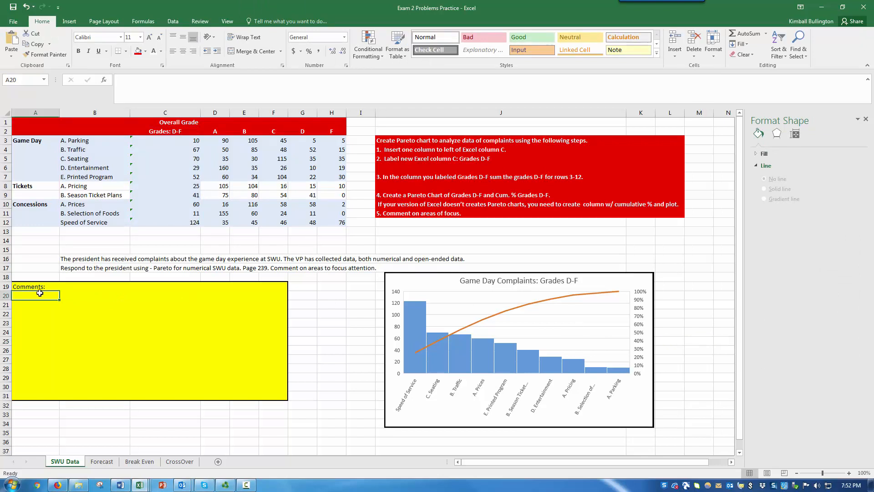
type("Focus on Speed of Servic")
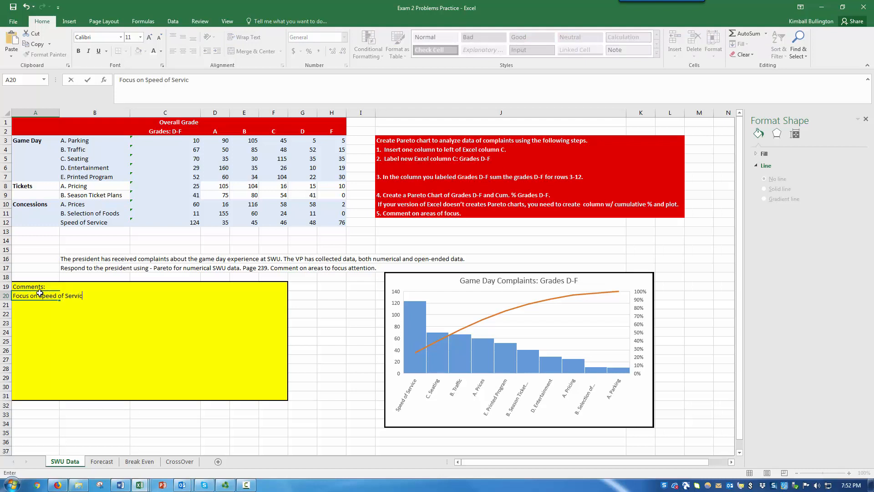
type("e, Seating,")
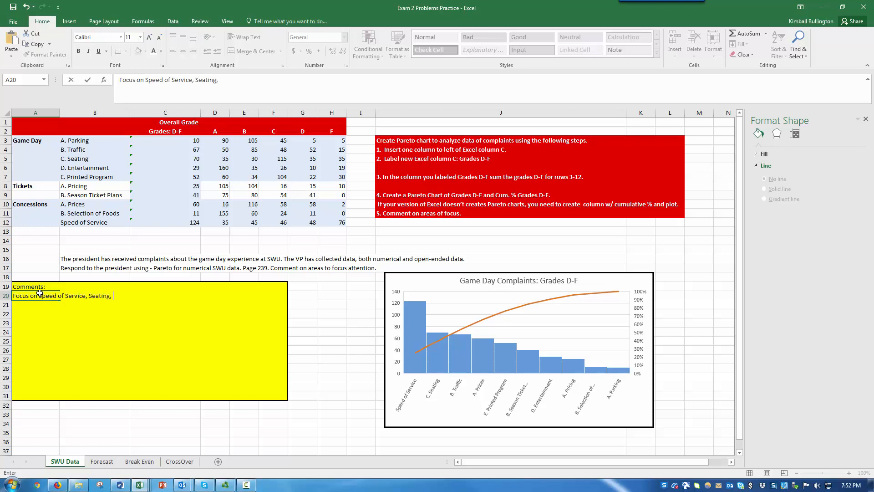
type("Traffic, and Prices originally.")
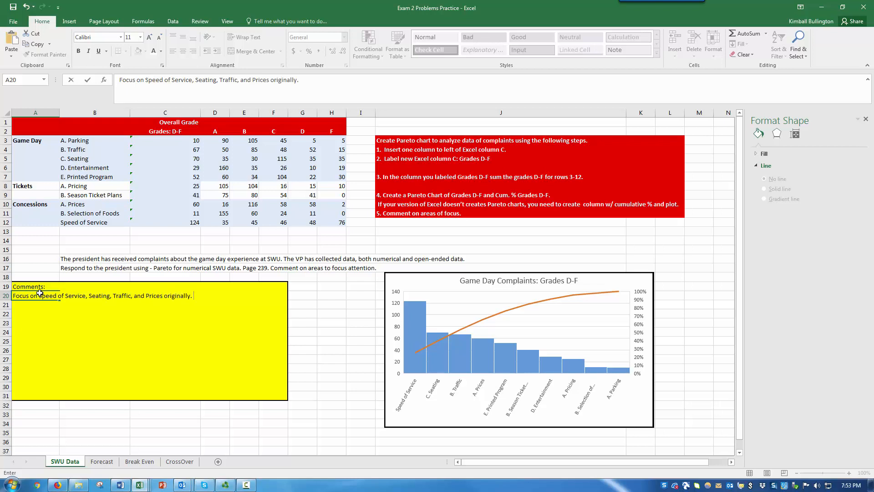
type("Special emphasis o")
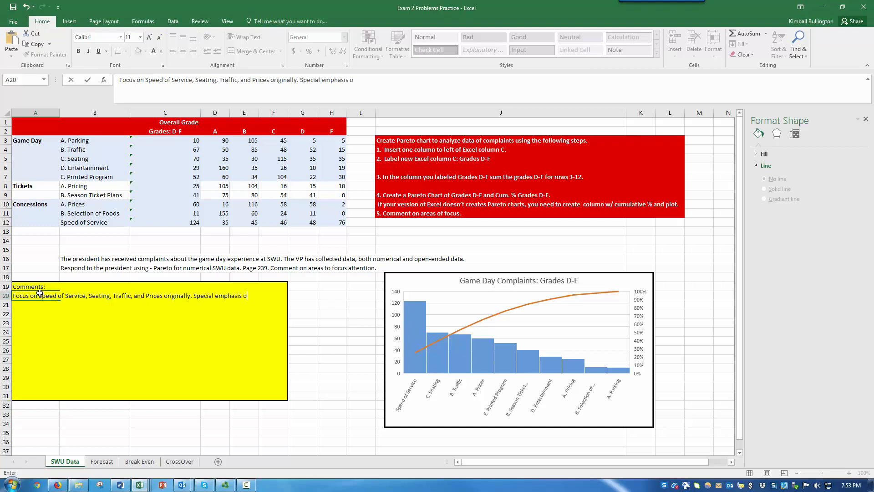
key("Enter")
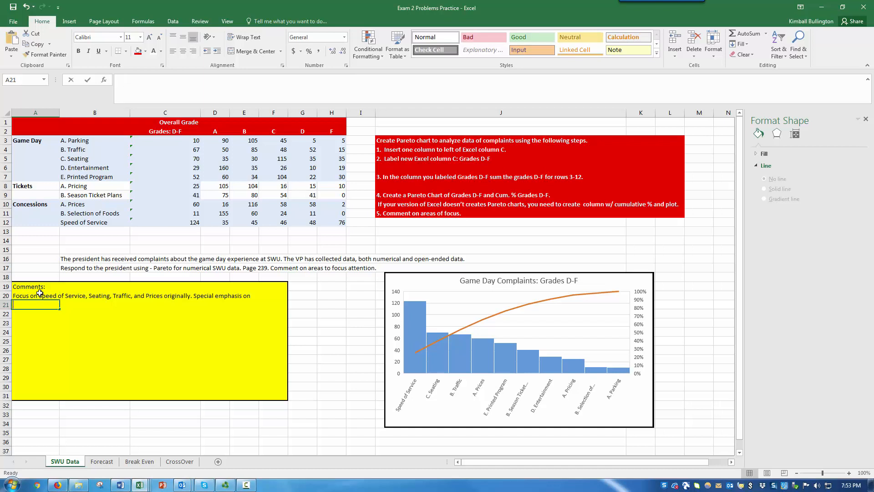
- Write the second line giving special emphasis to Speed of Service, then leave the cell
type("Speed of Serv")
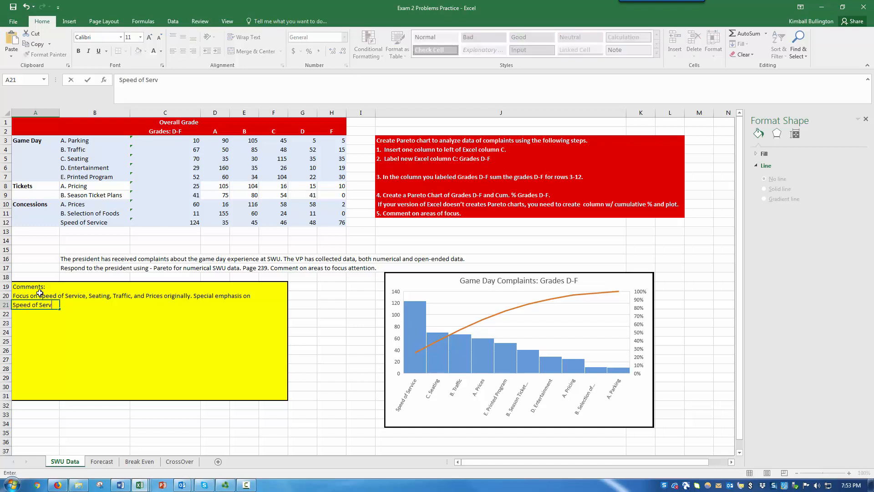
type("ice.")
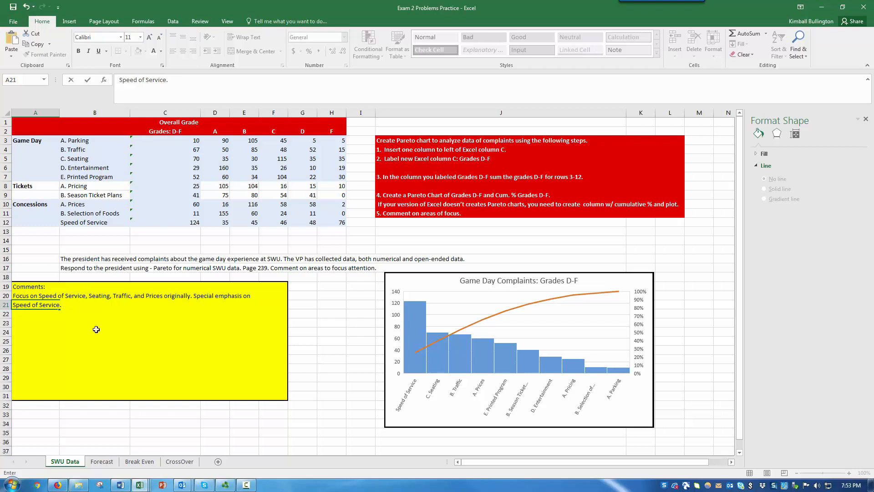
left_click(165, 417)
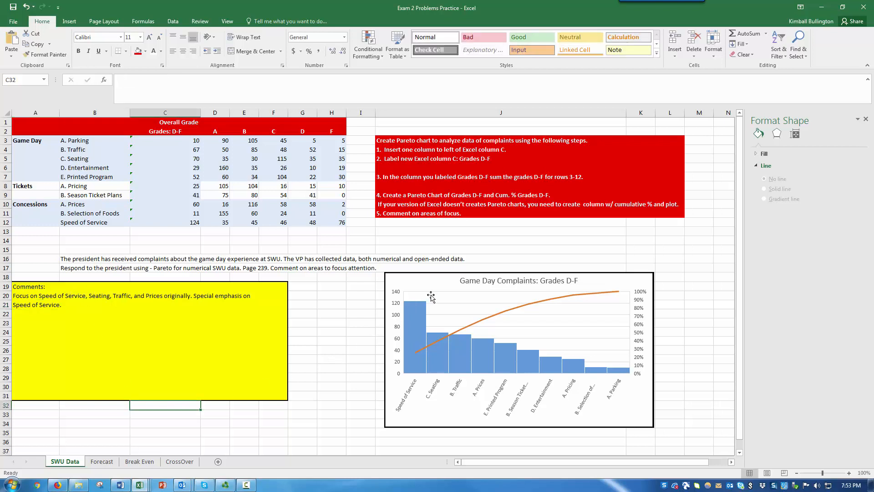
mouse_move(432, 342)
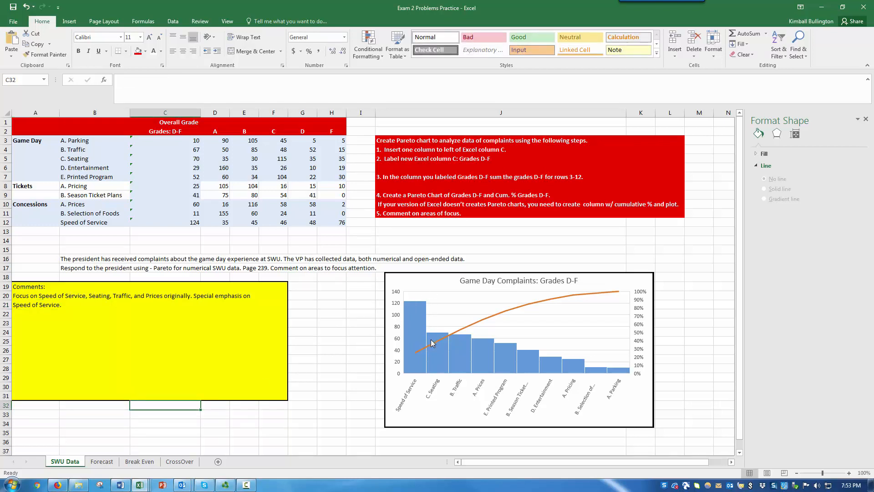
mouse_move(447, 336)
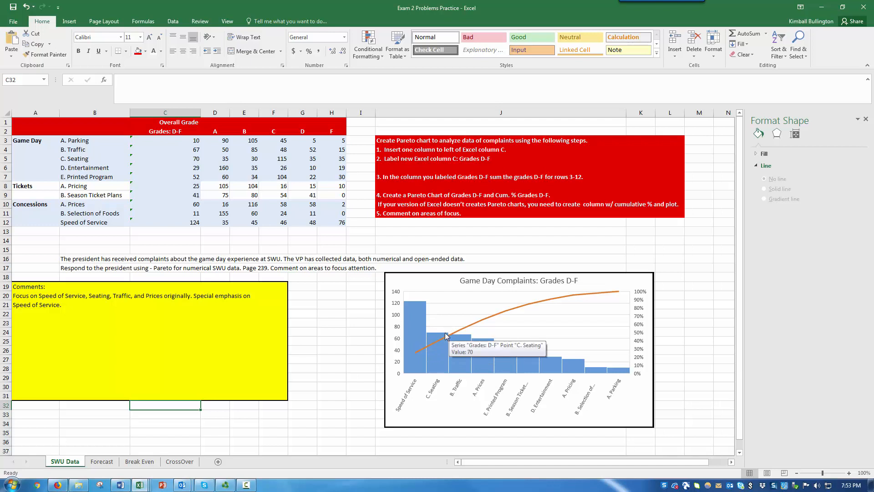
mouse_move(444, 346)
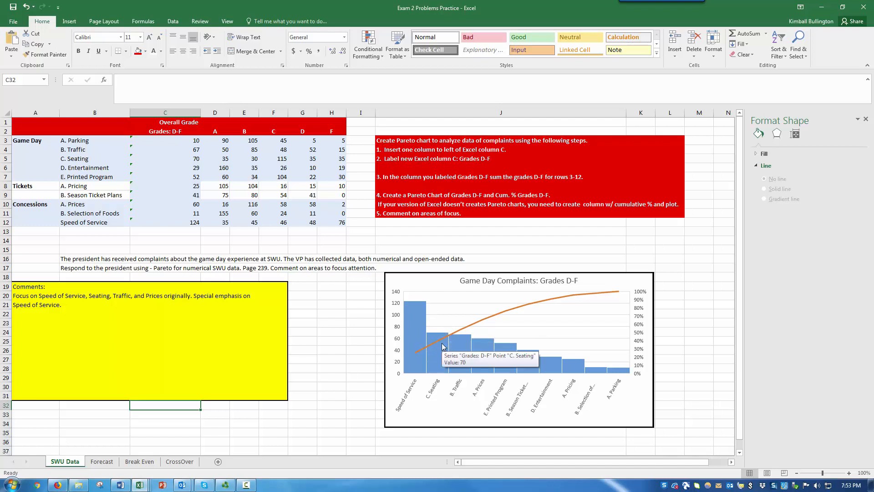
mouse_move(428, 314)
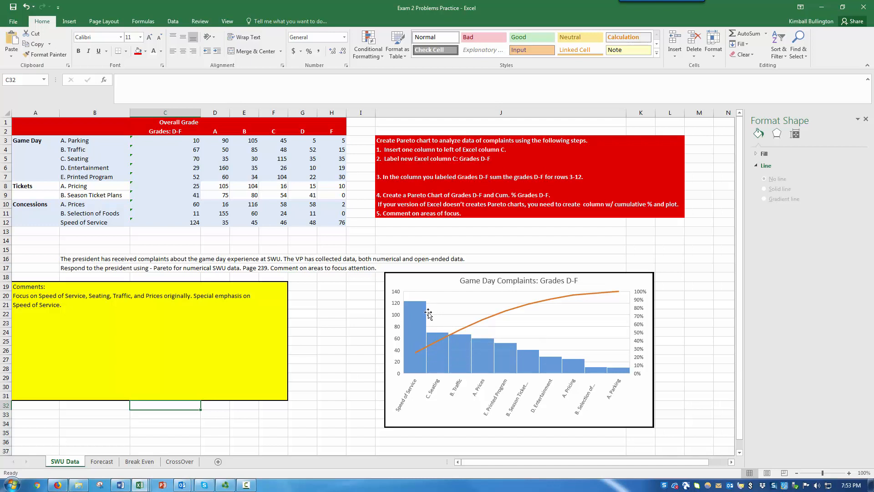
mouse_move(445, 313)
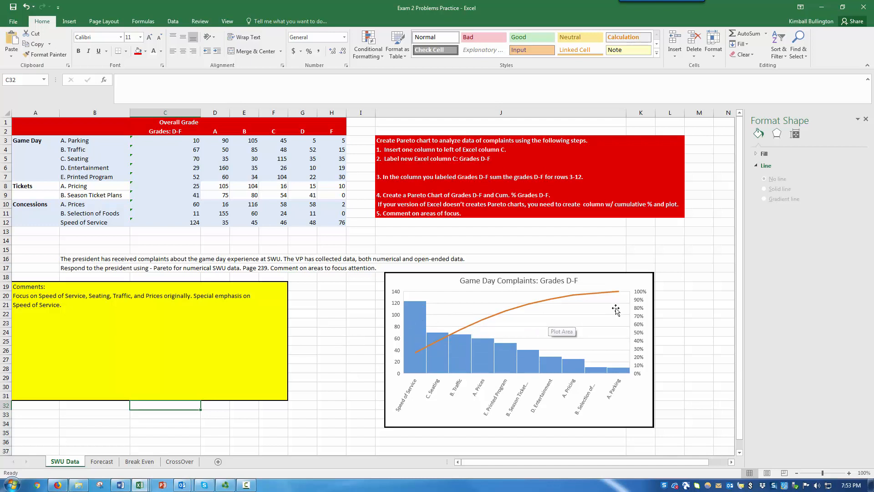
mouse_move(624, 300)
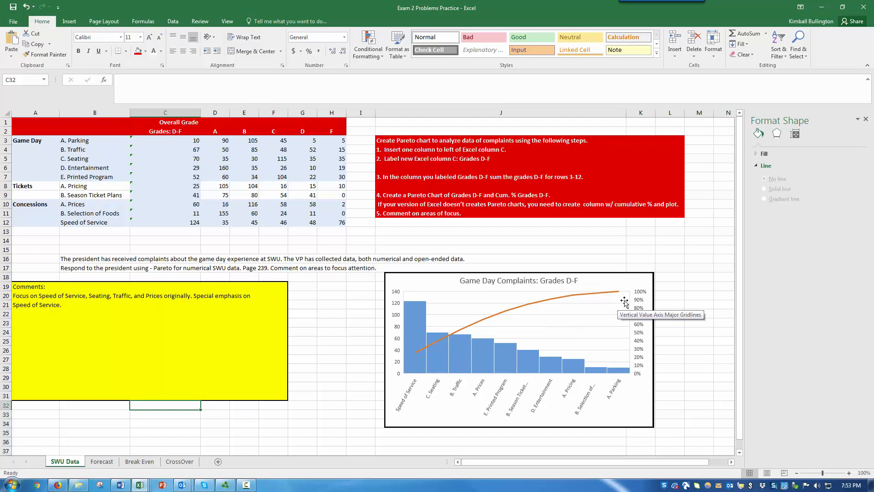
mouse_move(626, 319)
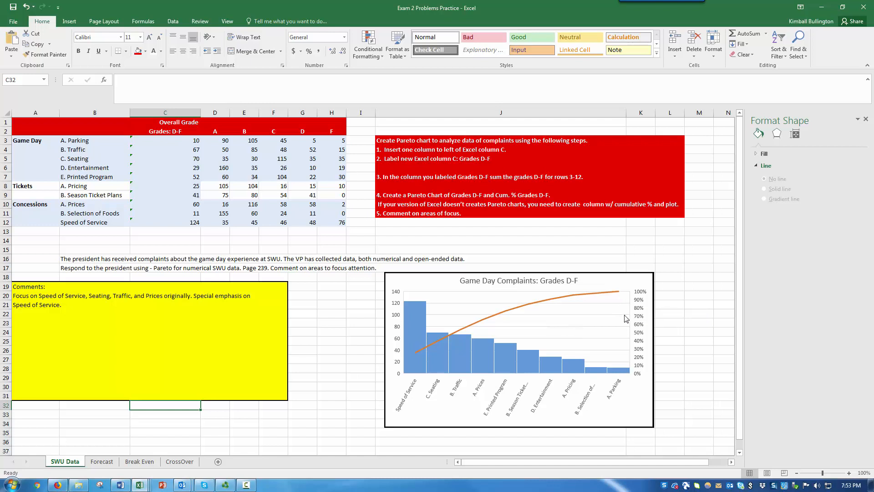
mouse_move(624, 308)
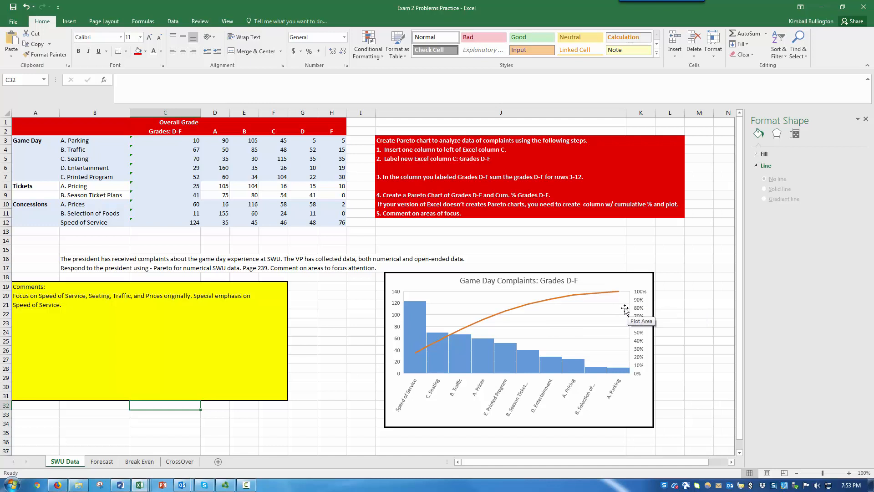
mouse_move(500, 311)
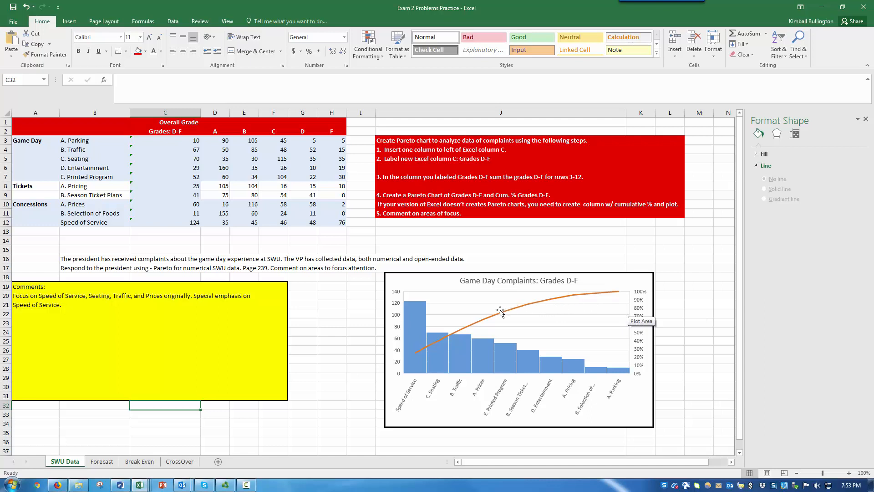
mouse_move(507, 315)
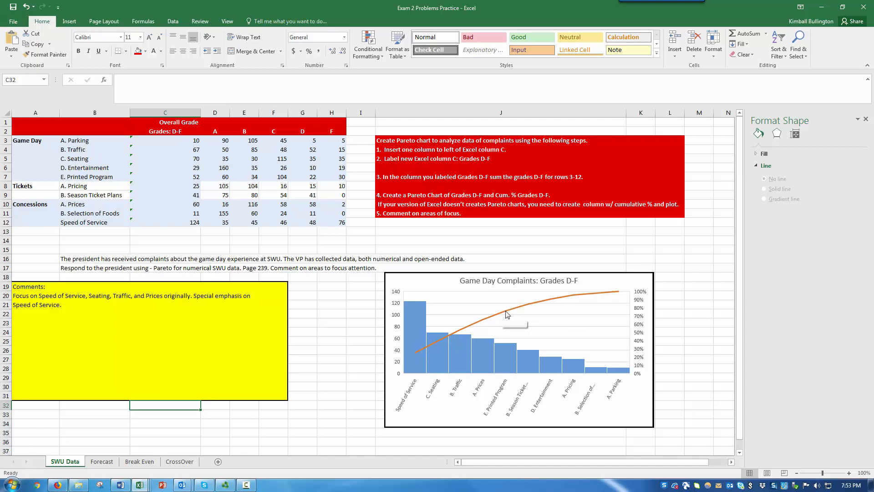
mouse_move(462, 308)
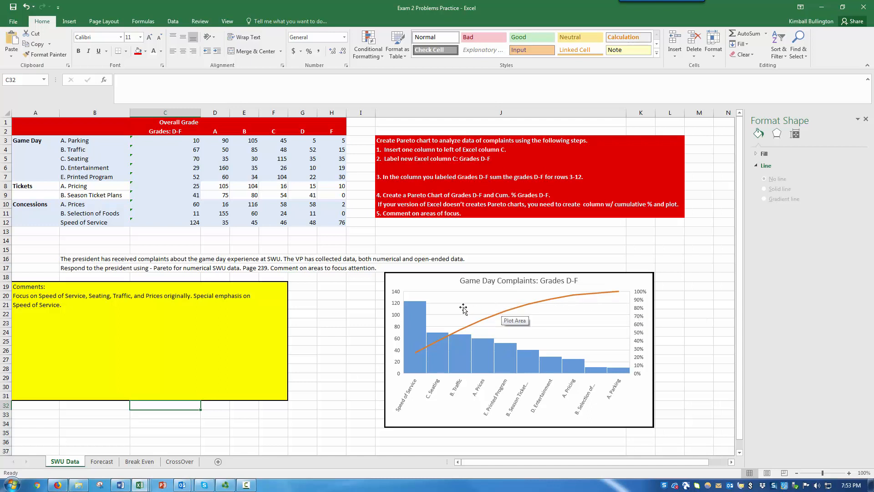
mouse_move(446, 341)
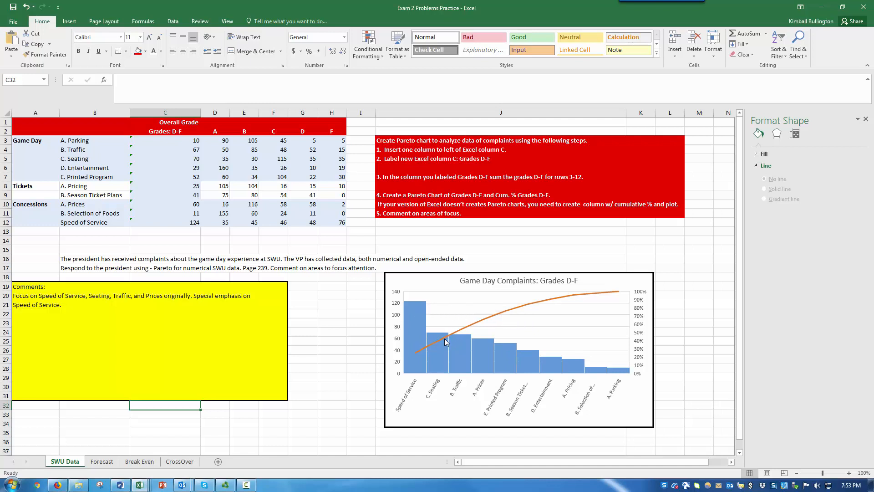
mouse_move(464, 339)
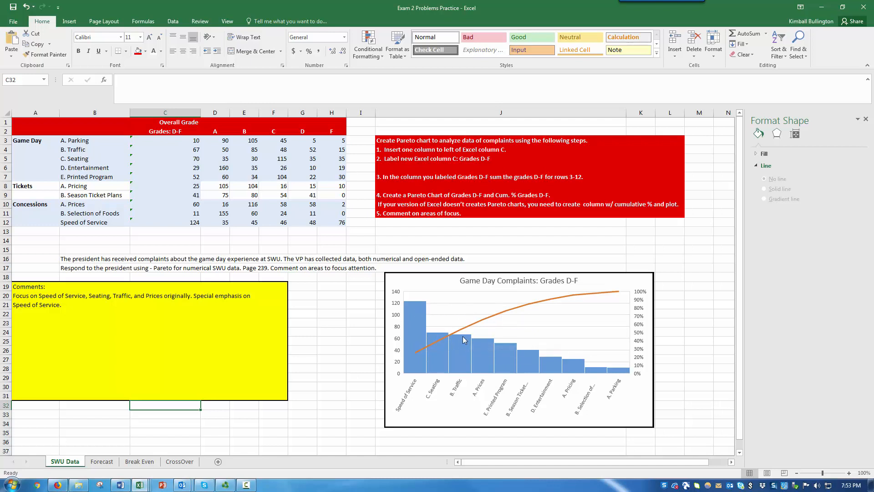
mouse_move(464, 340)
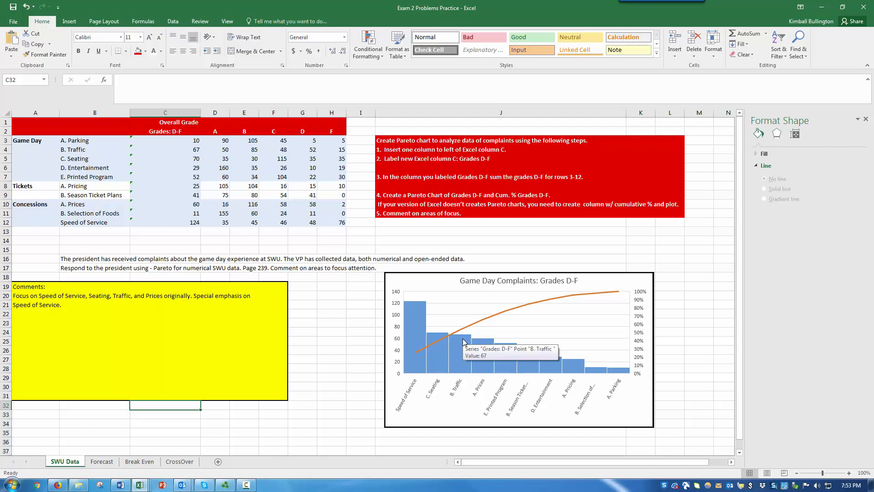
mouse_move(442, 334)
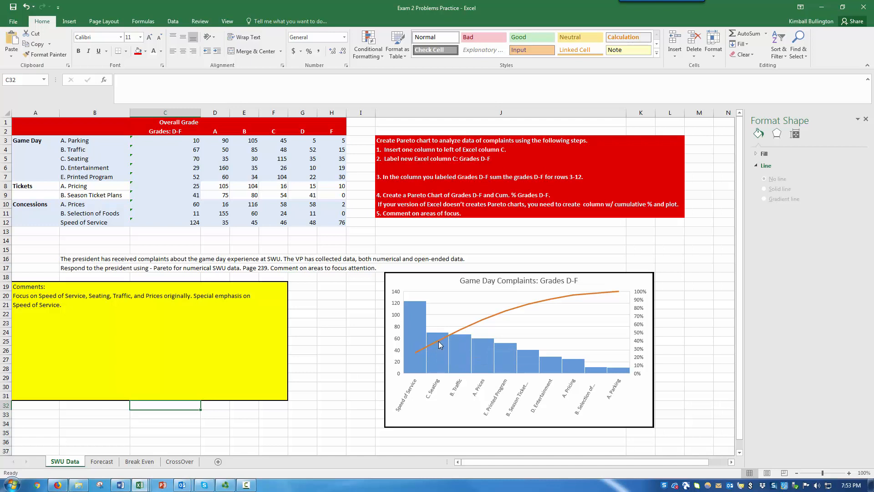
mouse_move(439, 344)
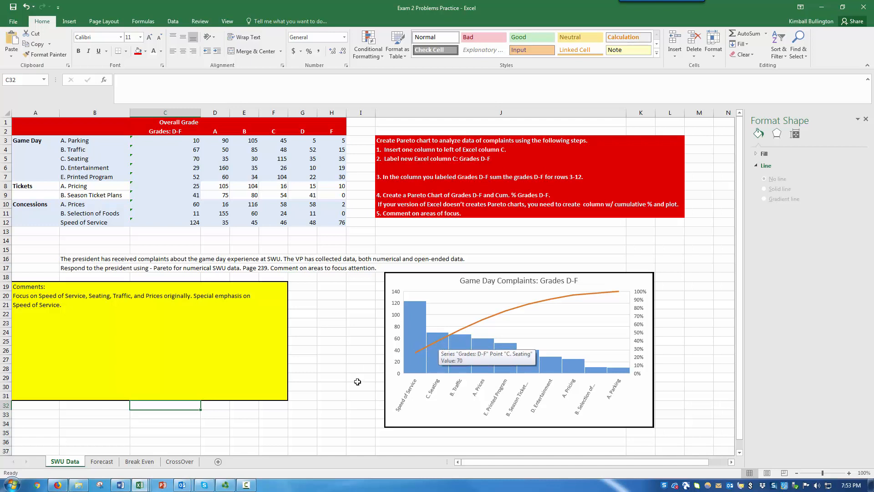
mouse_move(330, 416)
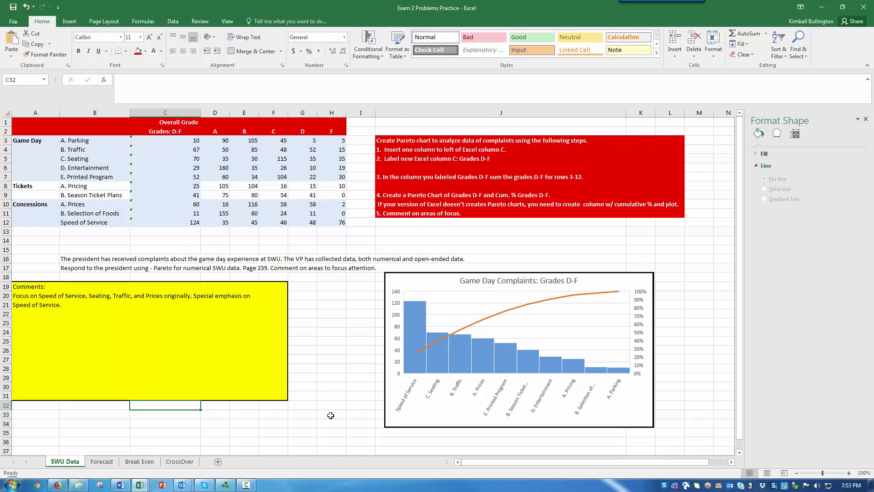